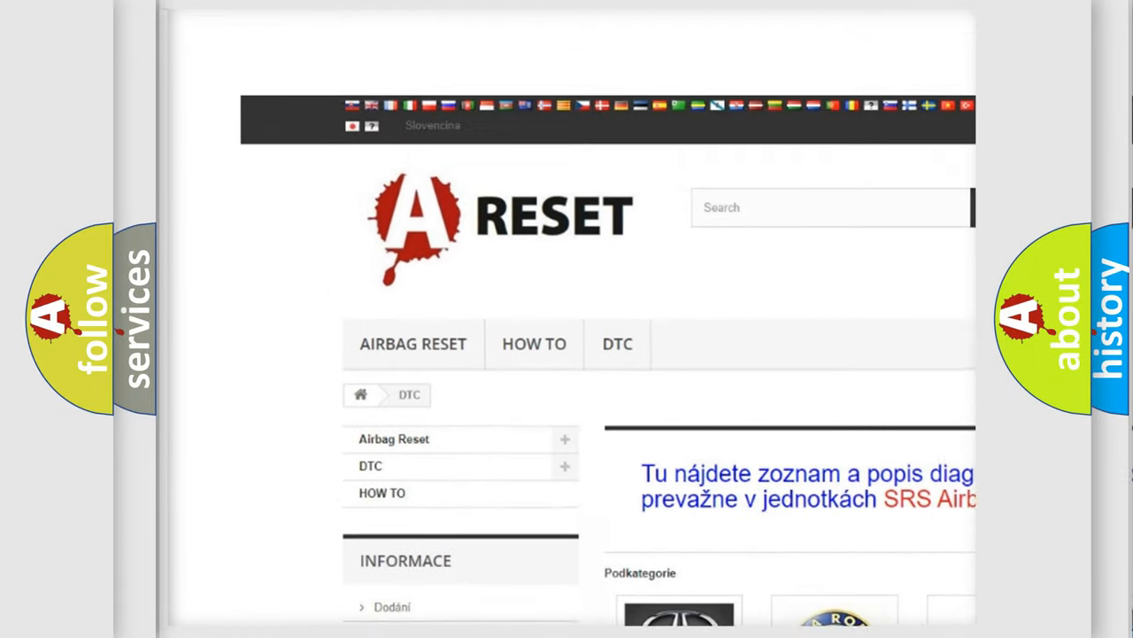
pyautogui.scroll(-3)
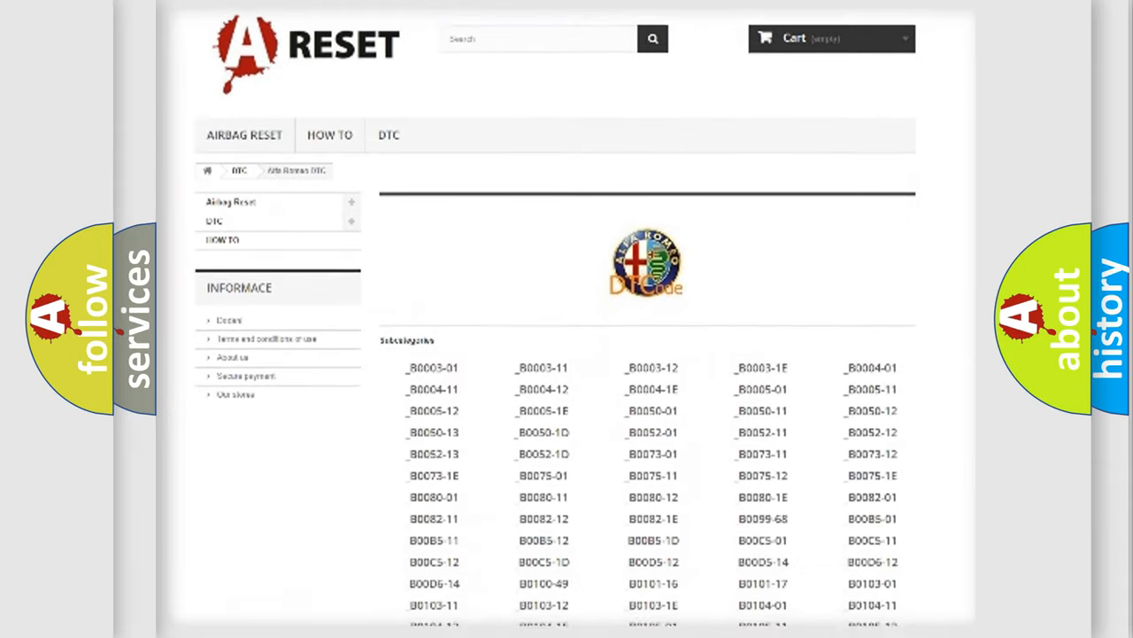
pyautogui.scroll(-3)
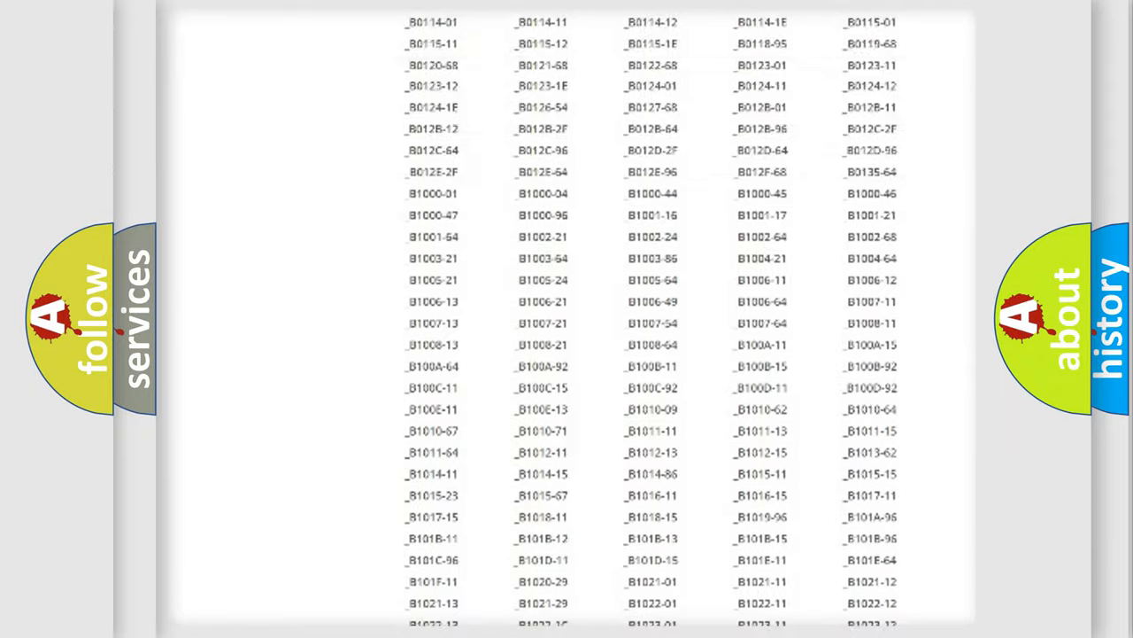
pyautogui.scroll(3)
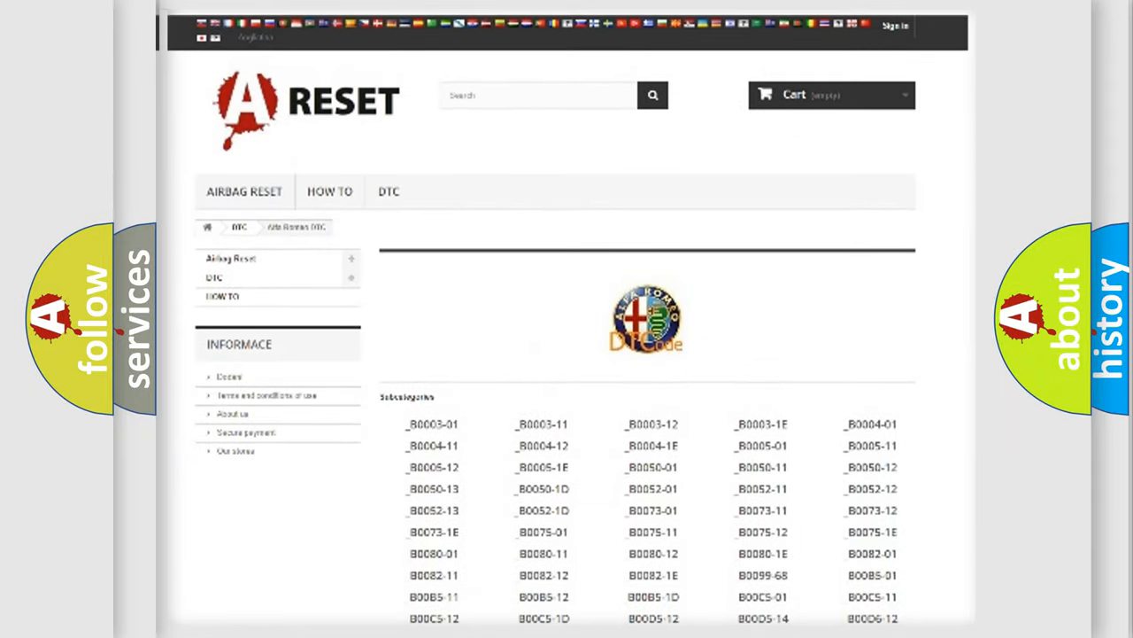